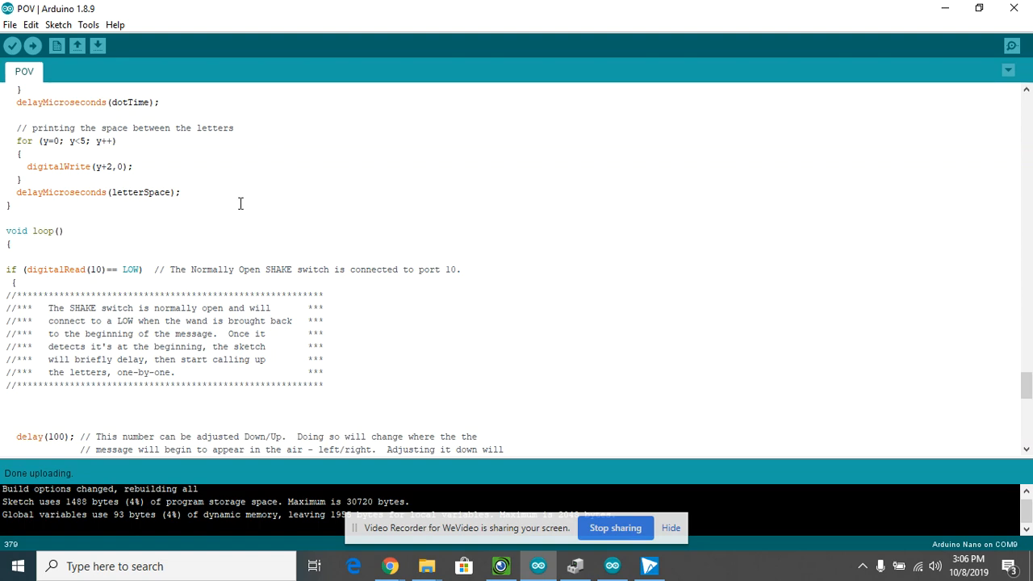
- Scroll the sketch to bring the loop's printLetter calls into view for editing
{"action": "scroll", "scroll_direction": "up", "scroll_amount": 3}
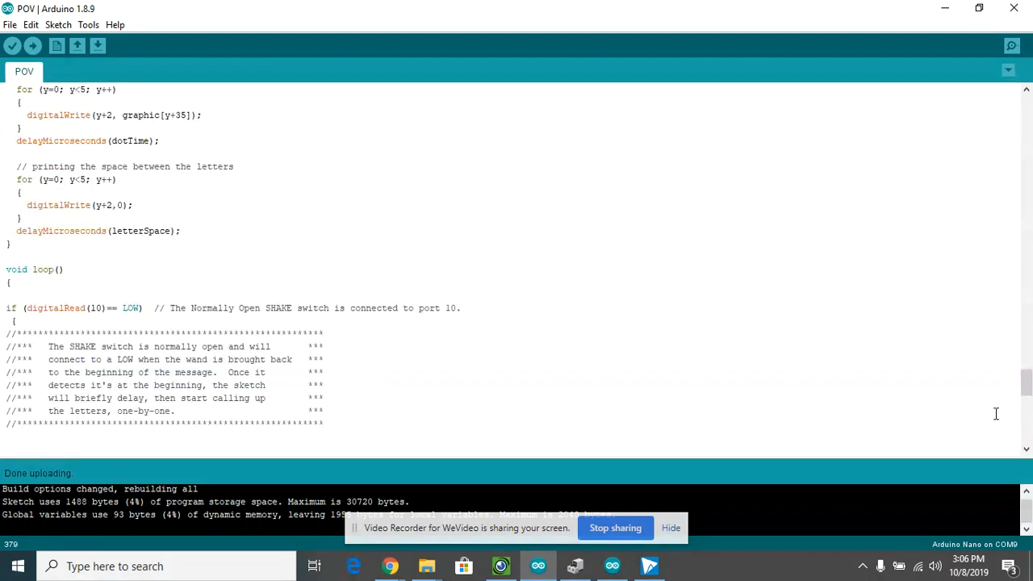
{"action": "scroll", "scroll_direction": "down", "scroll_amount": 3}
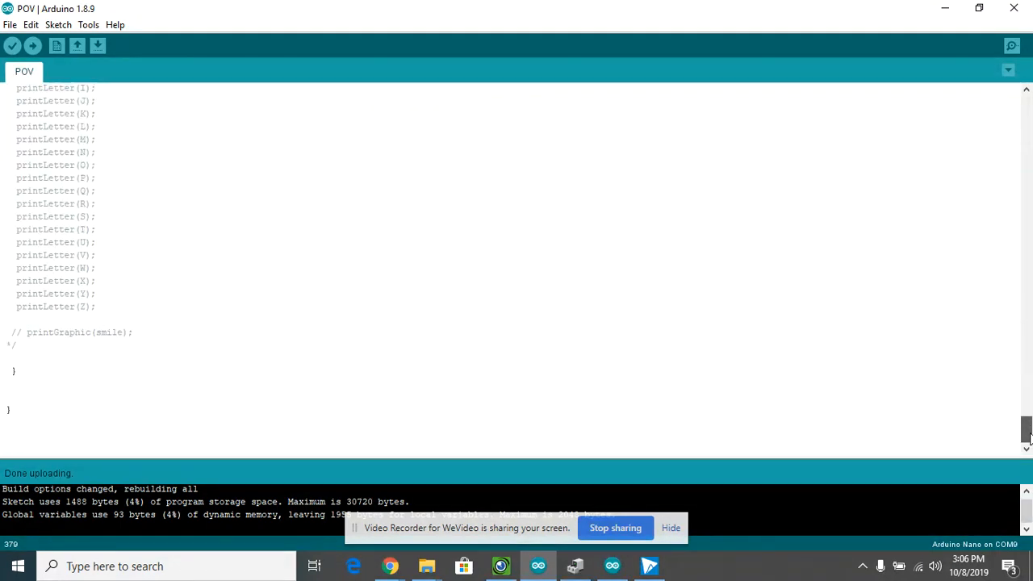
{"action": "scroll", "scroll_direction": "up", "scroll_amount": 3}
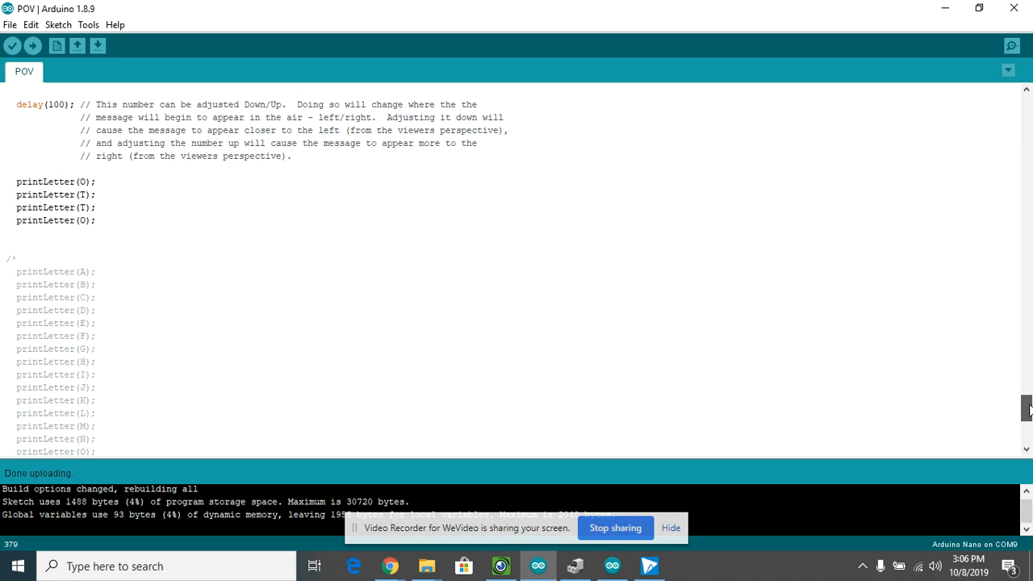
{"action": "scroll", "scroll_direction": "up", "scroll_amount": 3}
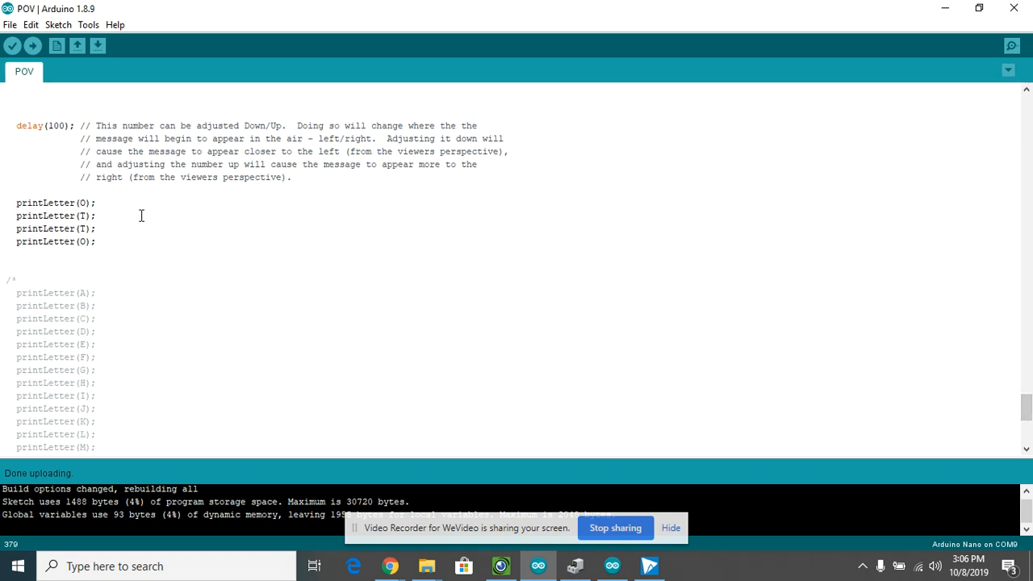
{"action": "mouse_move", "coordinate": [3, 258]}
{"action": "type", "text": "H"}
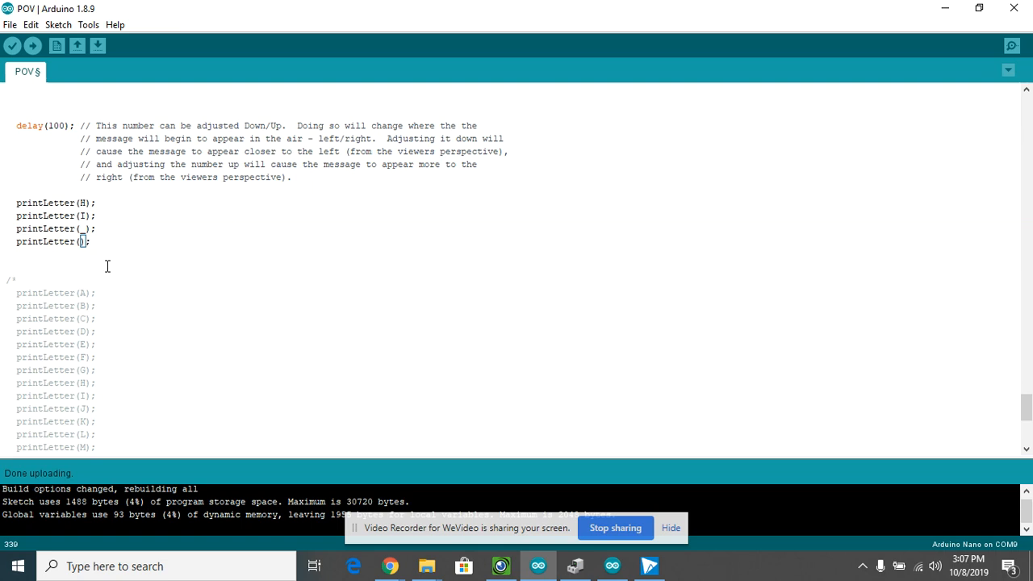
- Set the fourth call to T and add printLetter lines for H and E below it
{"action": "type", "text": "T"}
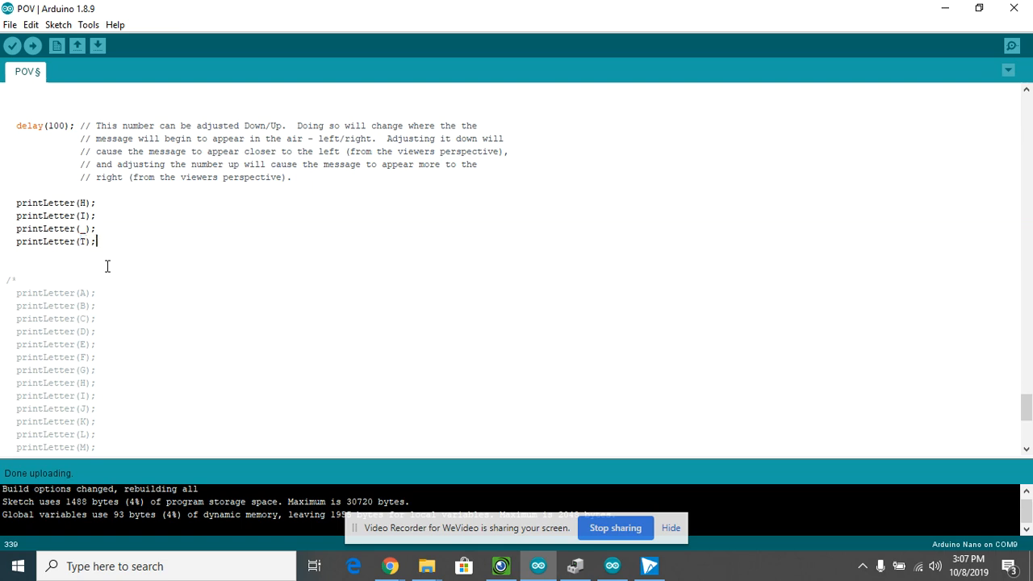
{"action": "type", "text": "printLetter(H);"}
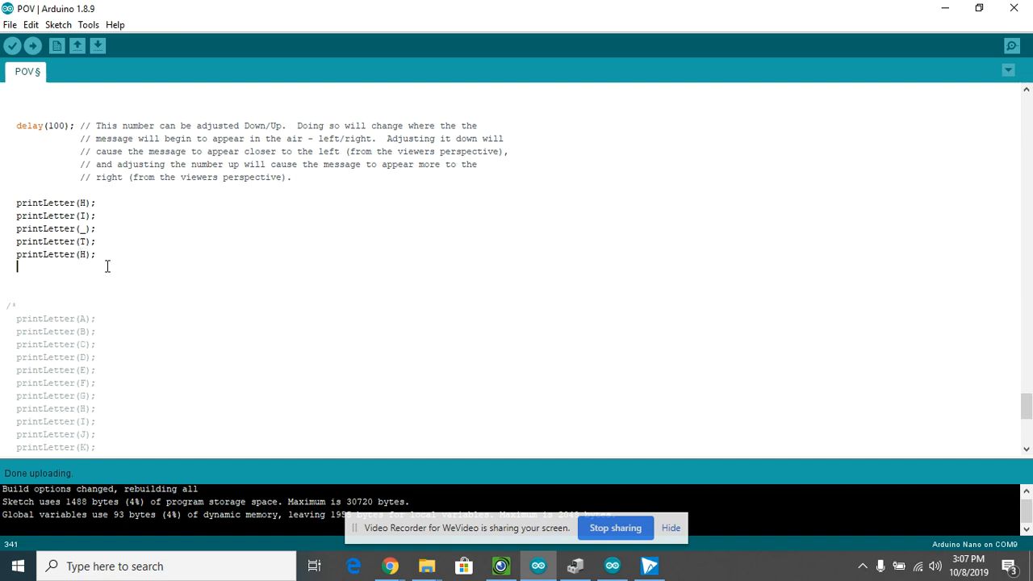
{"action": "type", "text": "perintLe"}
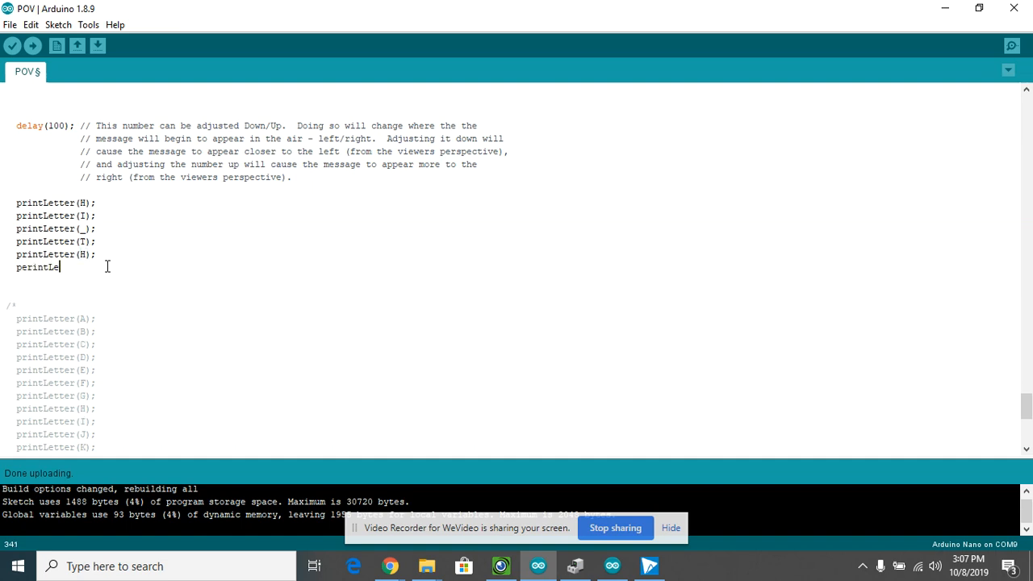
{"action": "key", "text": "BackSpace"}
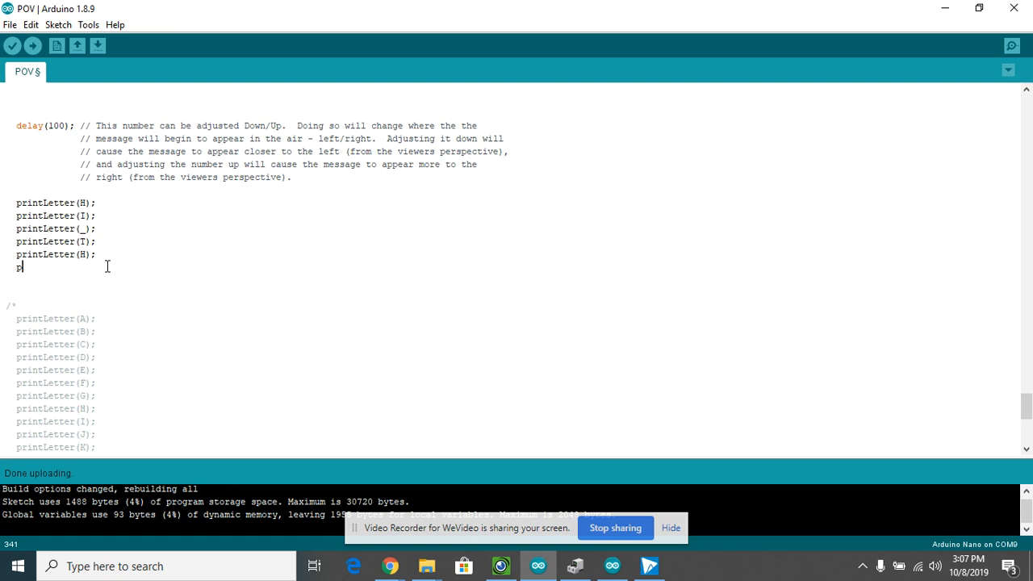
{"action": "type", "text": "rintLetter("}
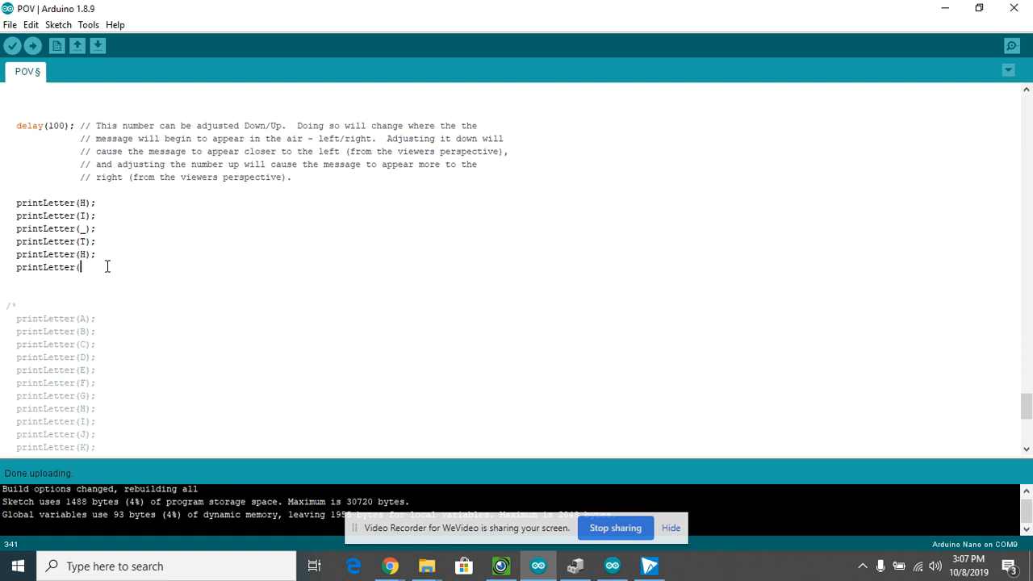
{"action": "type", "text": "E)"}
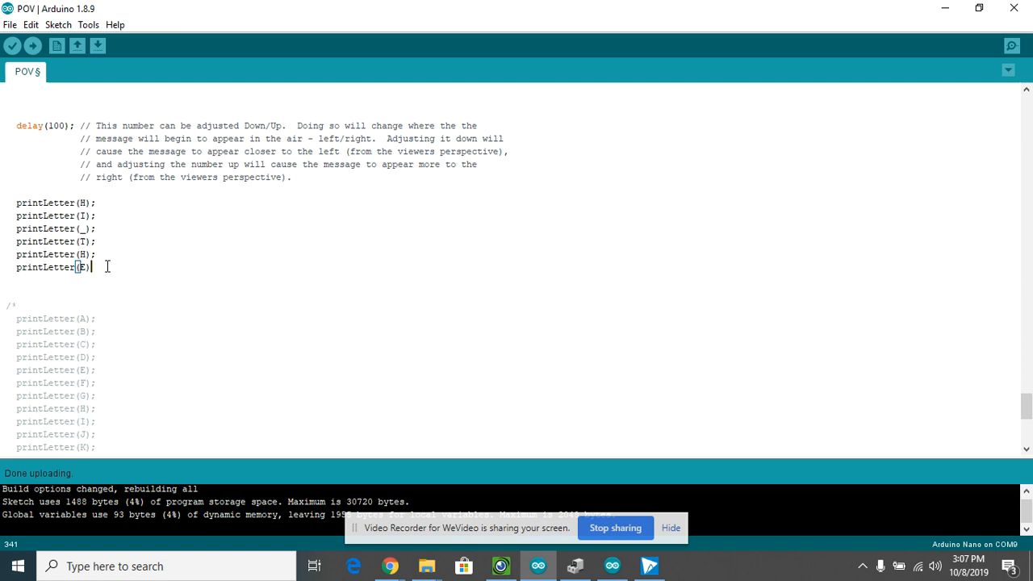
- Add the remaining printLetter(R); and printLetter(E); lines to complete HI_THERE
{"action": "type", "text": "peintLetter"}
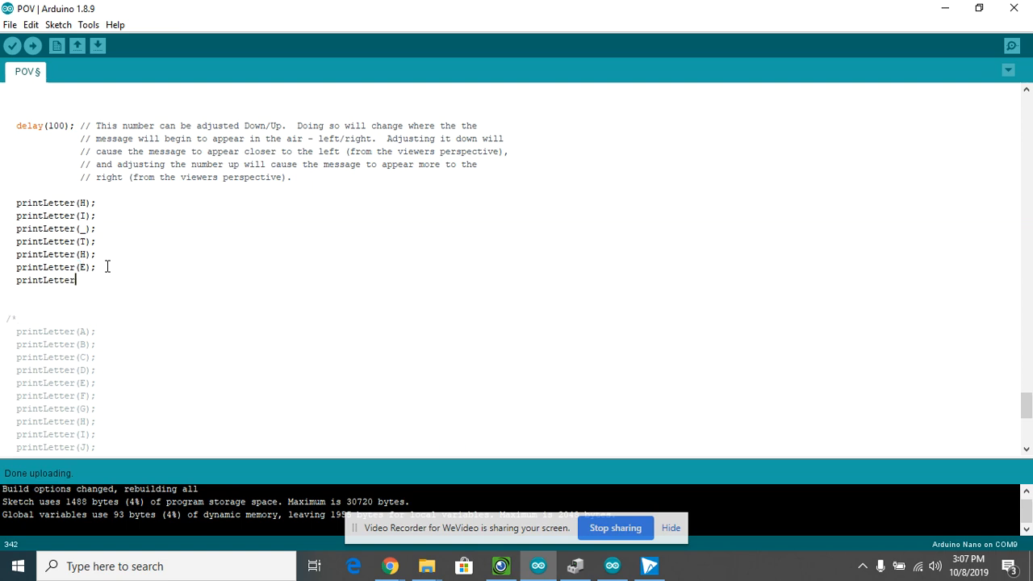
{"action": "type", "text": "(R);"}
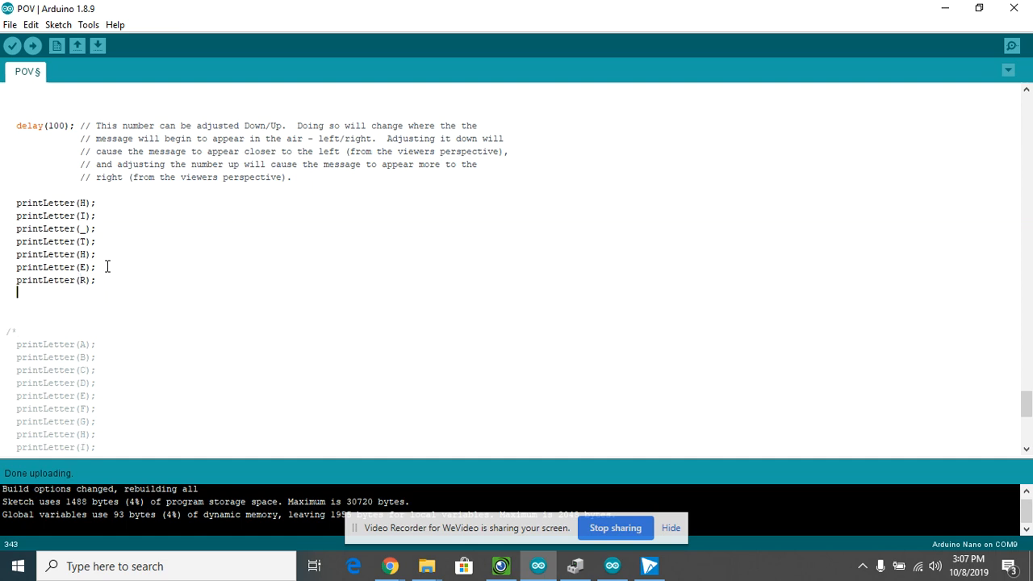
{"action": "type", "text": "printLetter("}
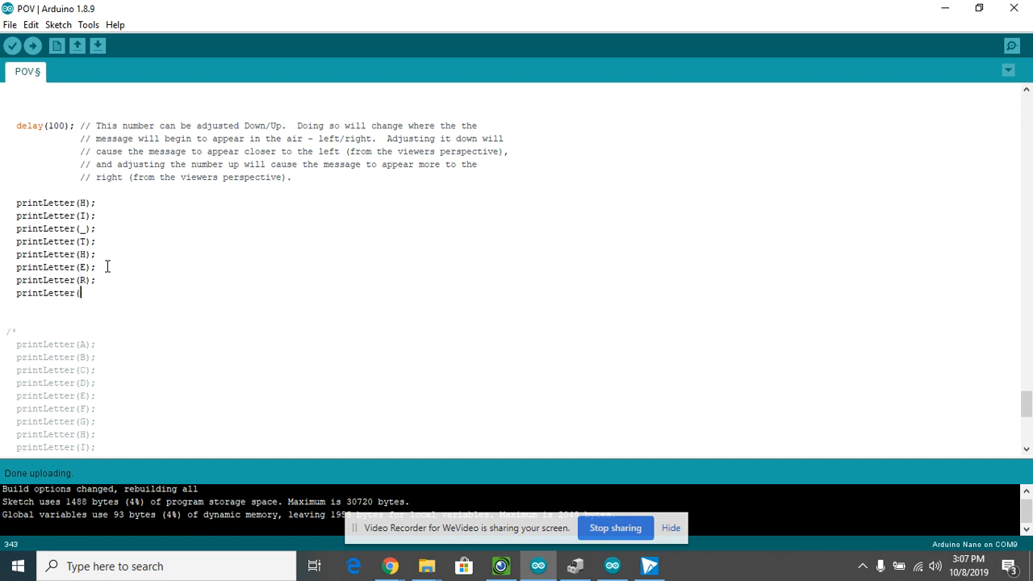
{"action": "type", "text": "E);"}
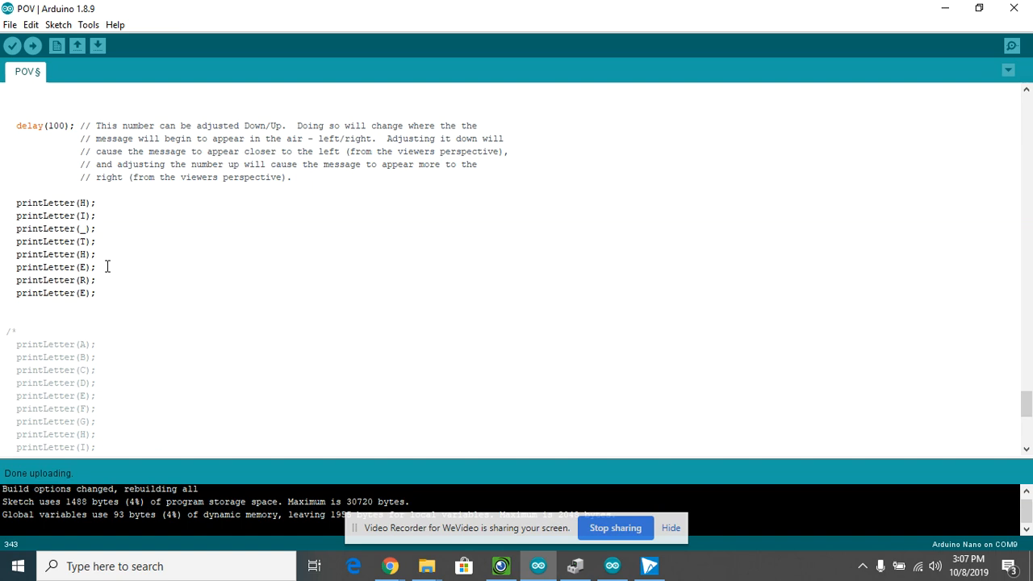
{"action": "mouse_move", "coordinate": [121, 302]}
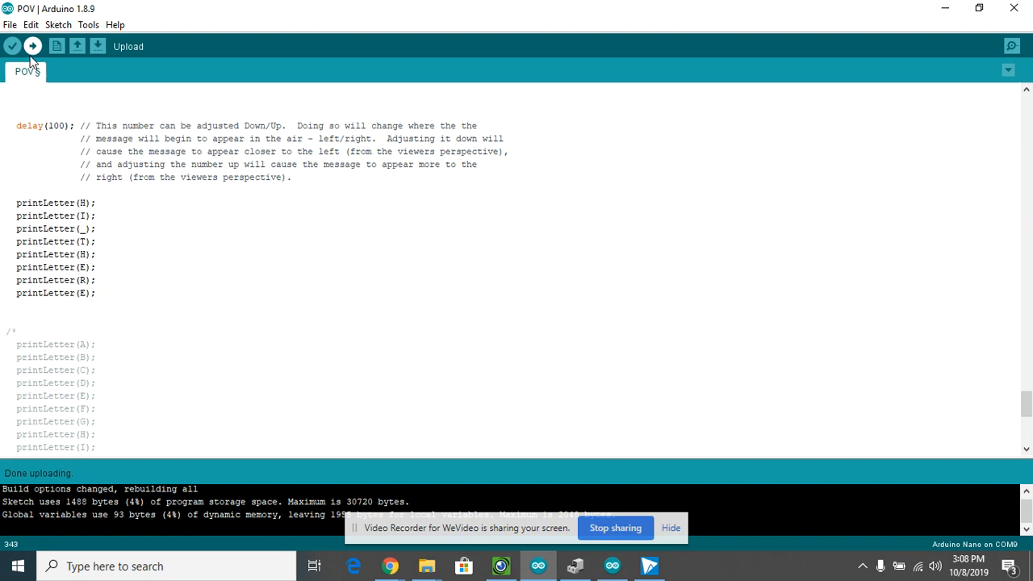
- Upload the HI_THERE sketch to the Arduino Nano board
{"action": "left_click", "coordinate": [32, 45]}
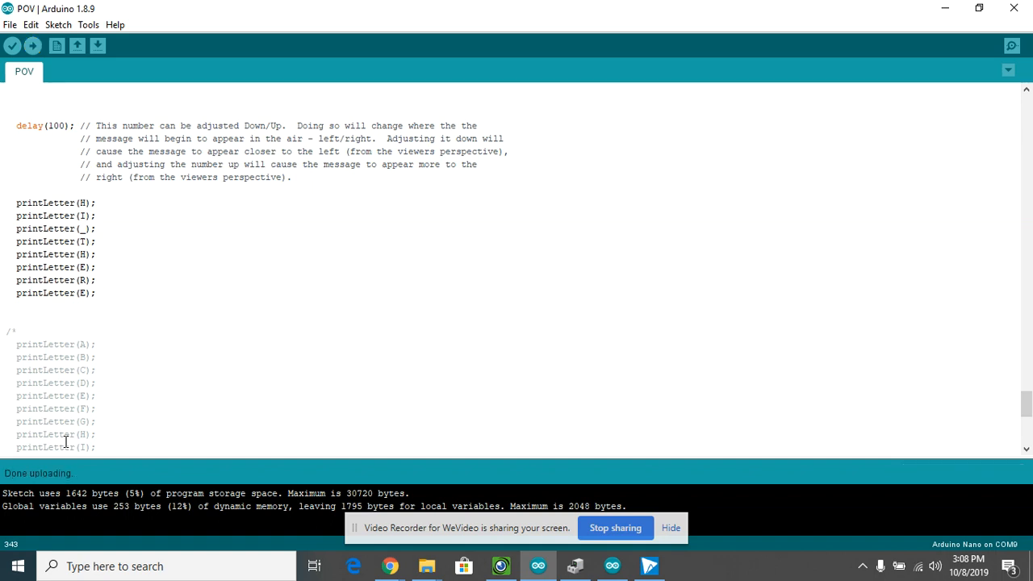
{"action": "mouse_move", "coordinate": [74, 346]}
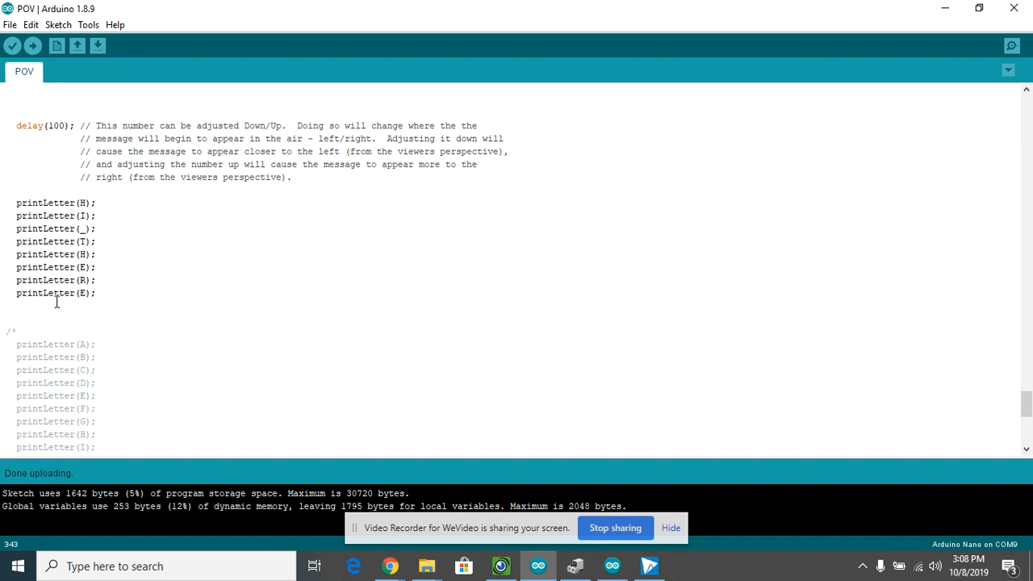
{"action": "mouse_move", "coordinate": [68, 310]}
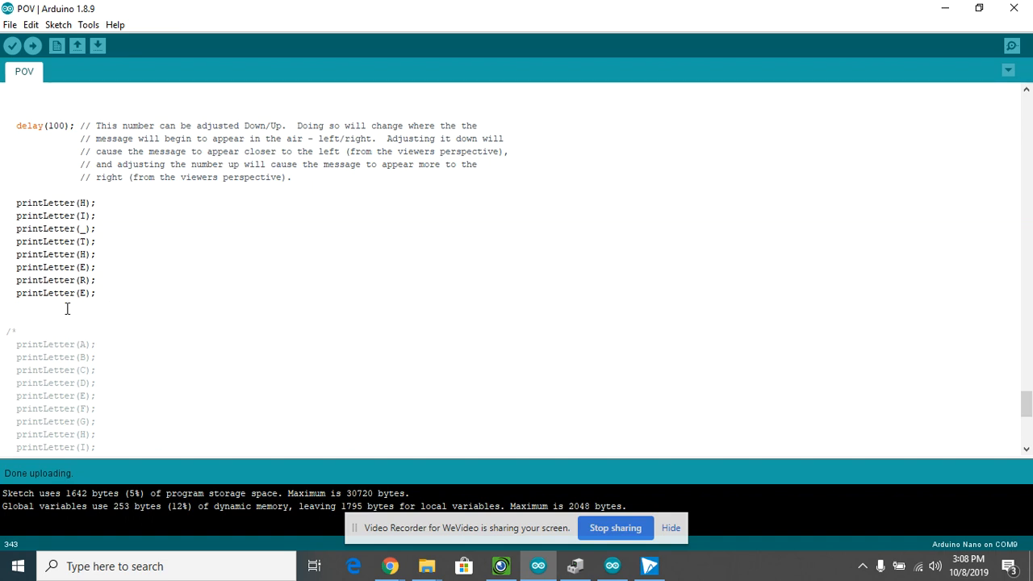